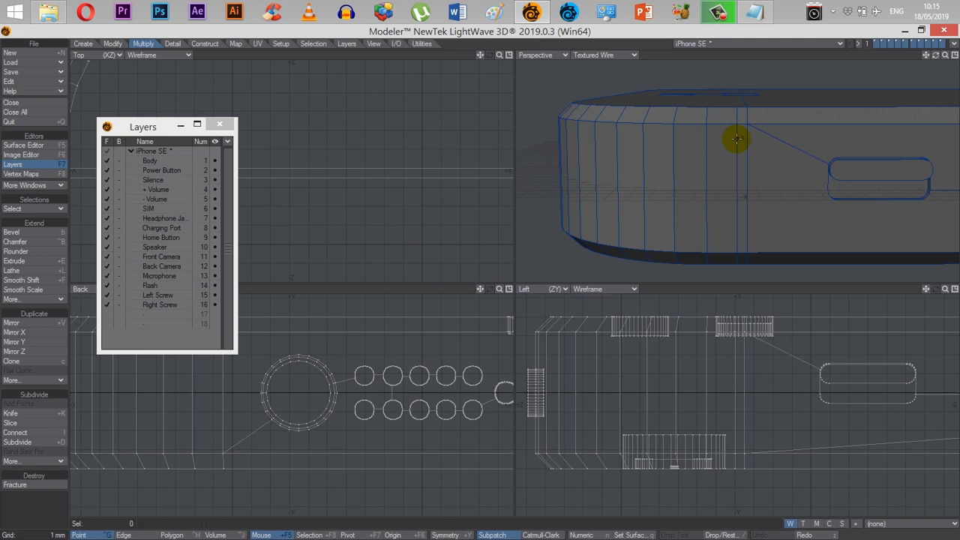
{"action": "mouse_move", "coordinate": [744, 128]}
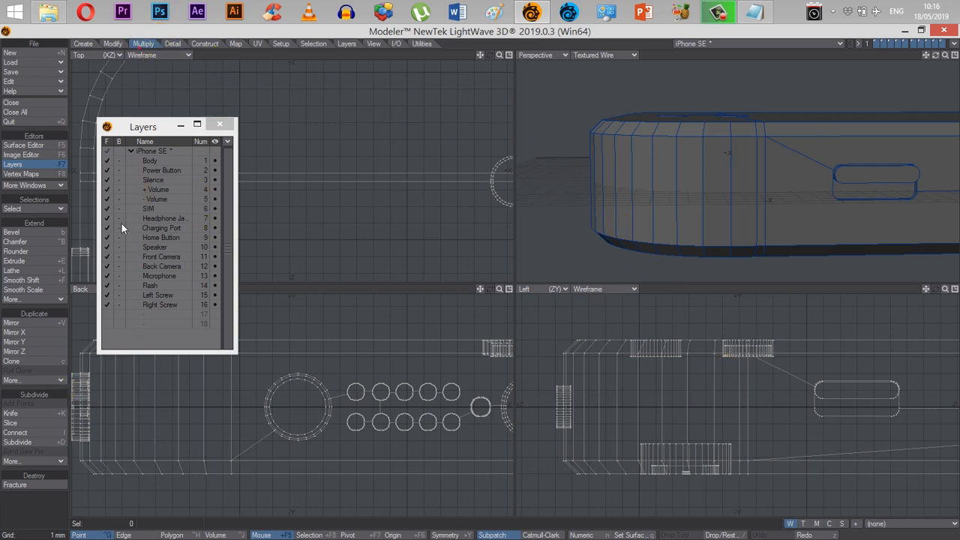
- Start a vertical knife cut through the phone body's side at X -16.871 mm
{"action": "left_click", "coordinate": [249, 425]}
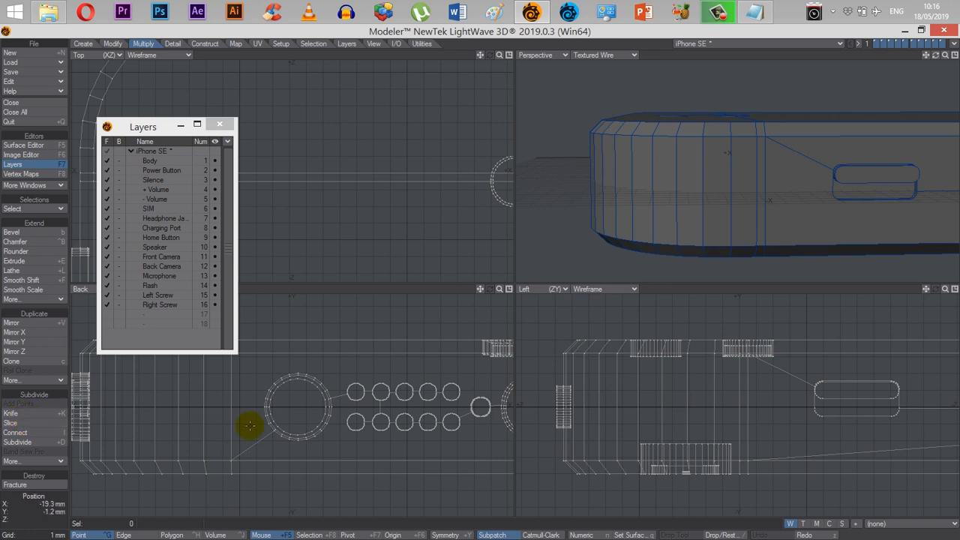
{"action": "left_click", "coordinate": [11, 413]}
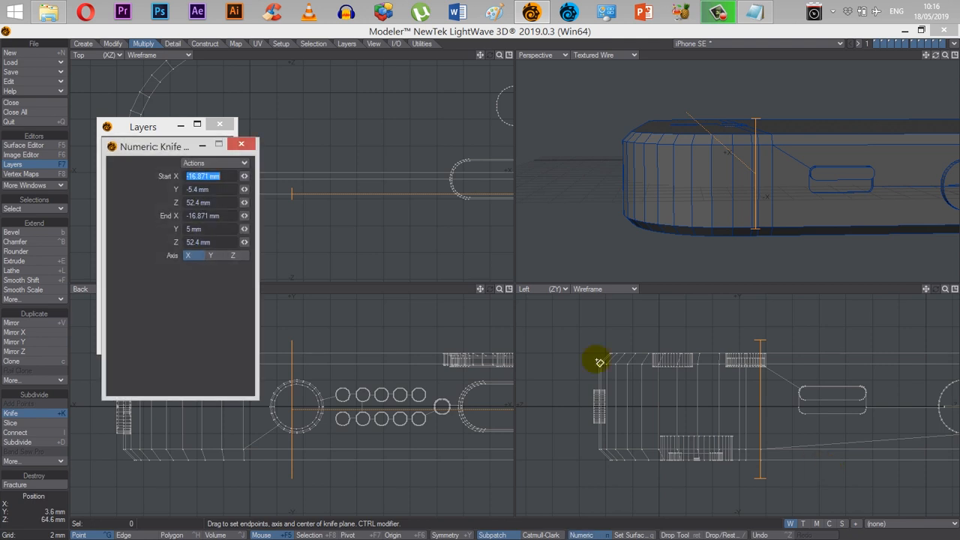
{"action": "mouse_move", "coordinate": [771, 410]}
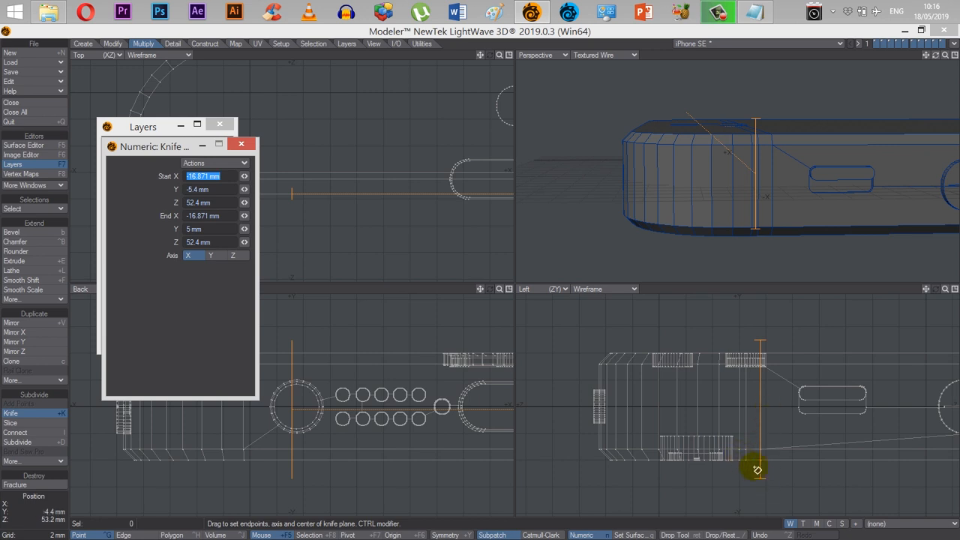
{"action": "mouse_move", "coordinate": [734, 272]}
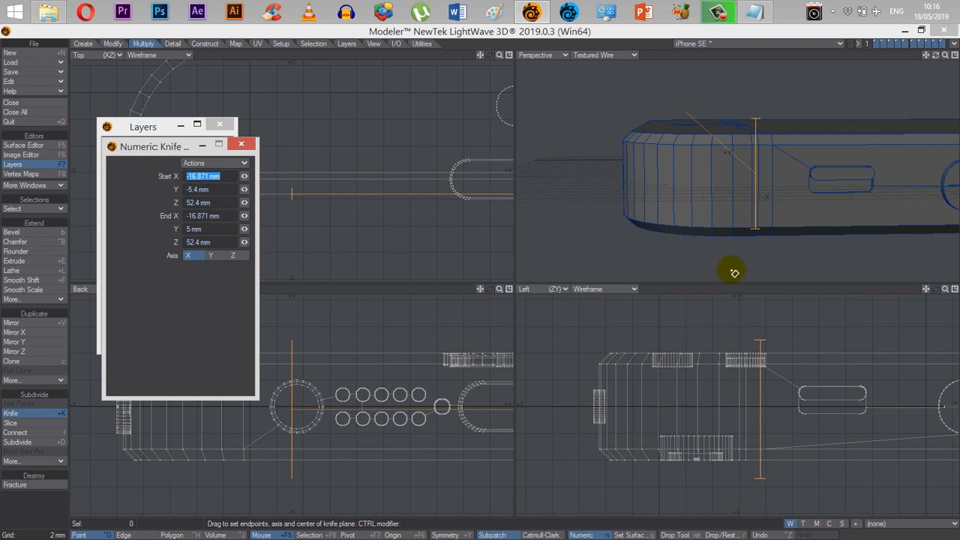
{"action": "mouse_move", "coordinate": [756, 151]}
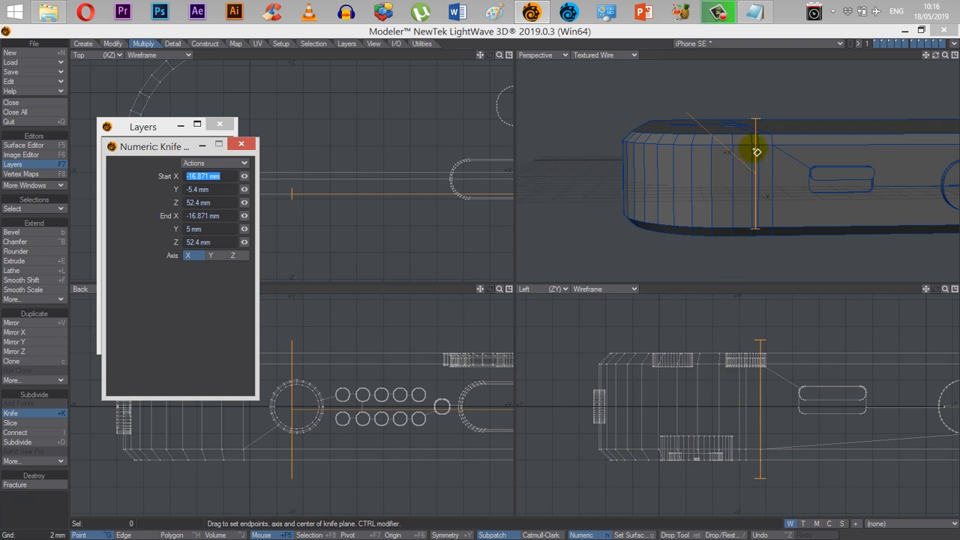
{"action": "mouse_move", "coordinate": [759, 150]}
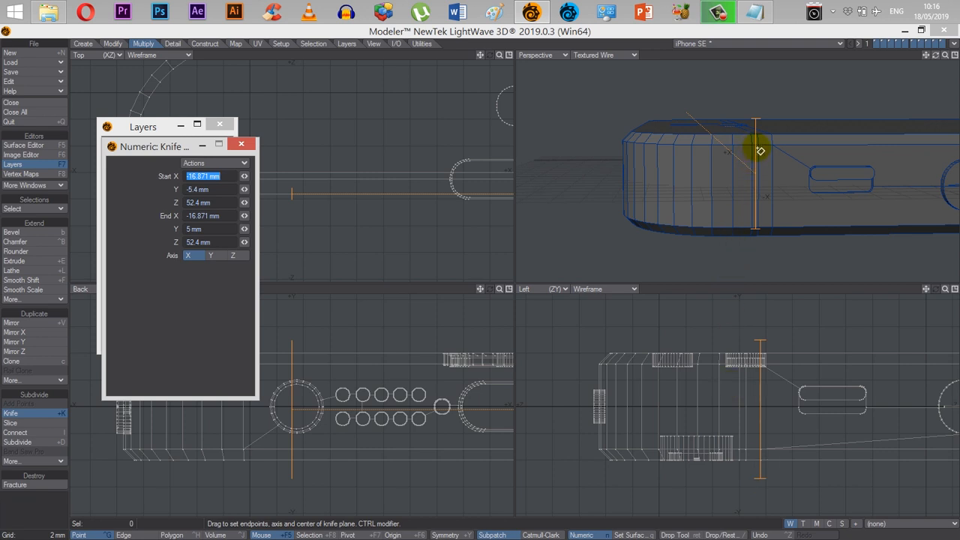
{"action": "mouse_move", "coordinate": [806, 322]}
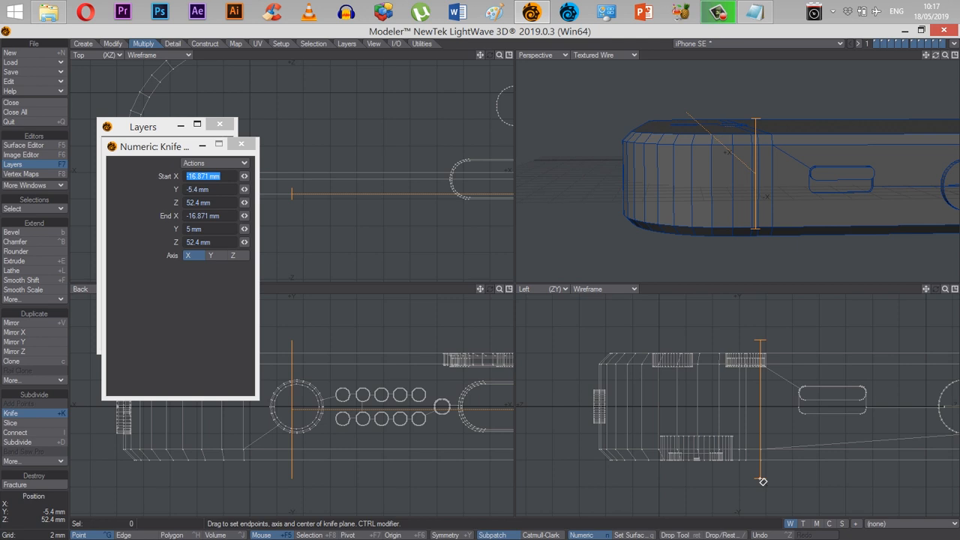
- Close the Numeric: Knife panel and drop the Knife tool to apply the cut
{"action": "left_click", "coordinate": [762, 480]}
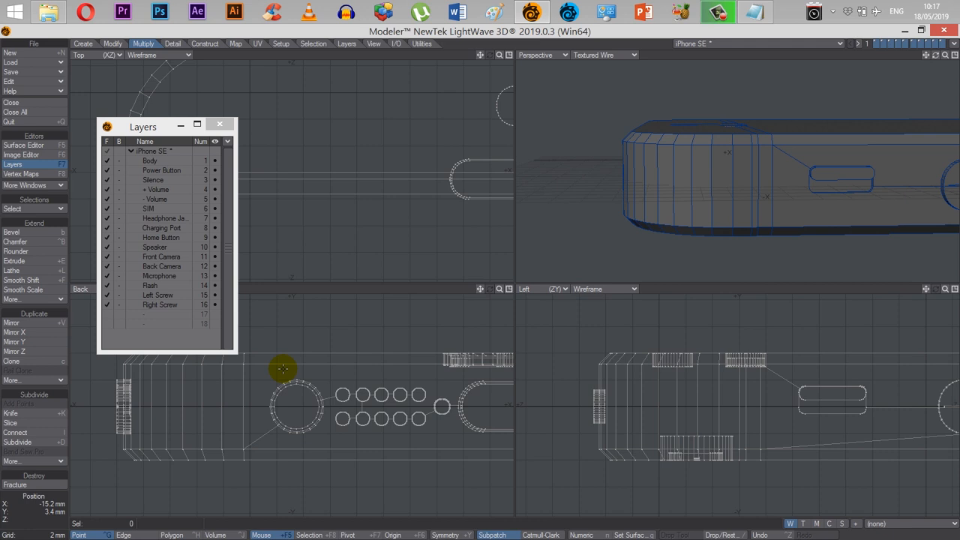
{"action": "left_click", "coordinate": [11, 413]}
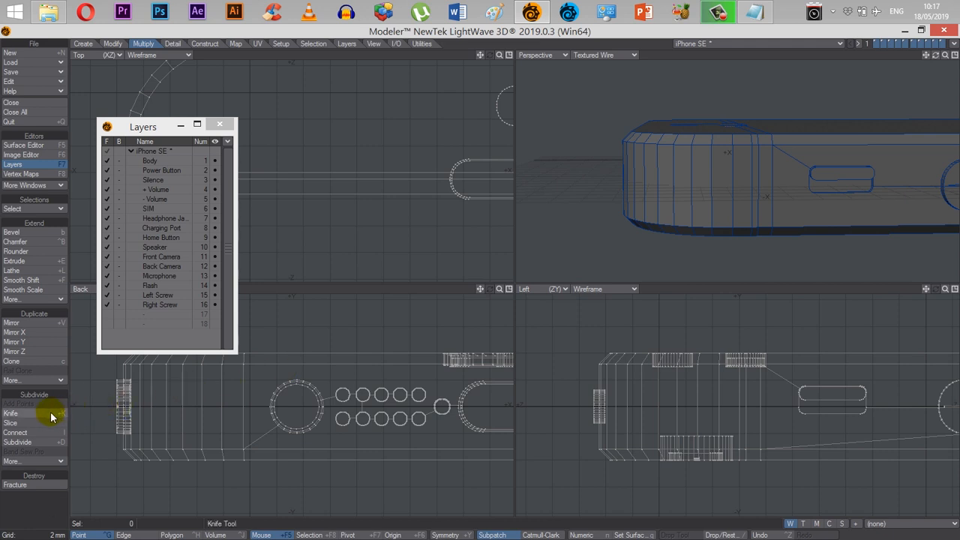
- Draw a vertical knife line across the side, aligned with the top button's end
{"action": "left_click", "coordinate": [10, 413]}
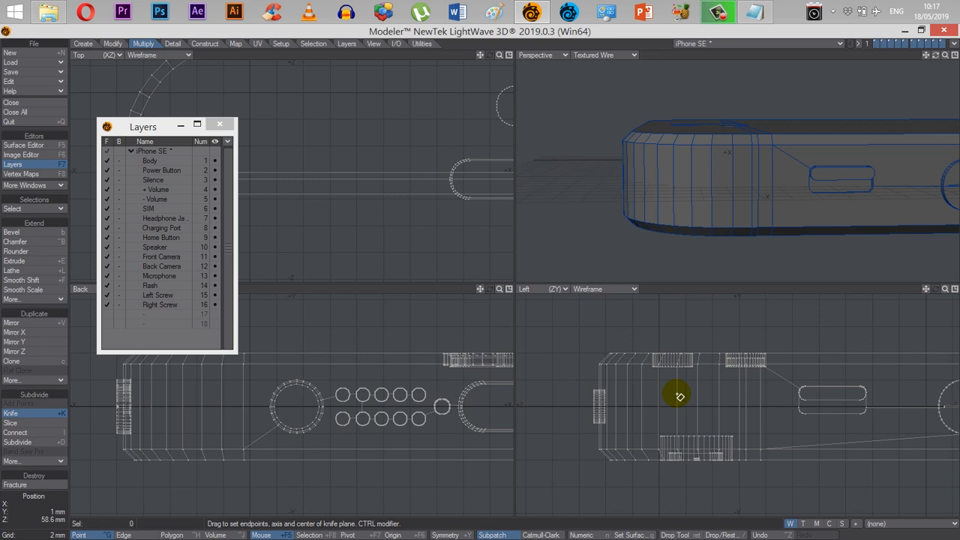
{"action": "mouse_move", "coordinate": [774, 350]}
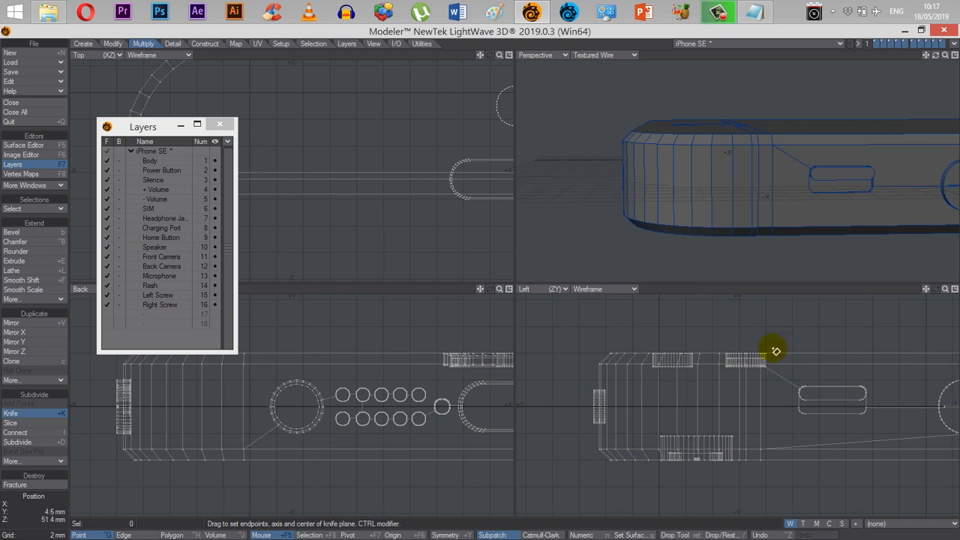
{"action": "left_click_drag", "start_coordinate": [775, 350], "coordinate": [776, 465]}
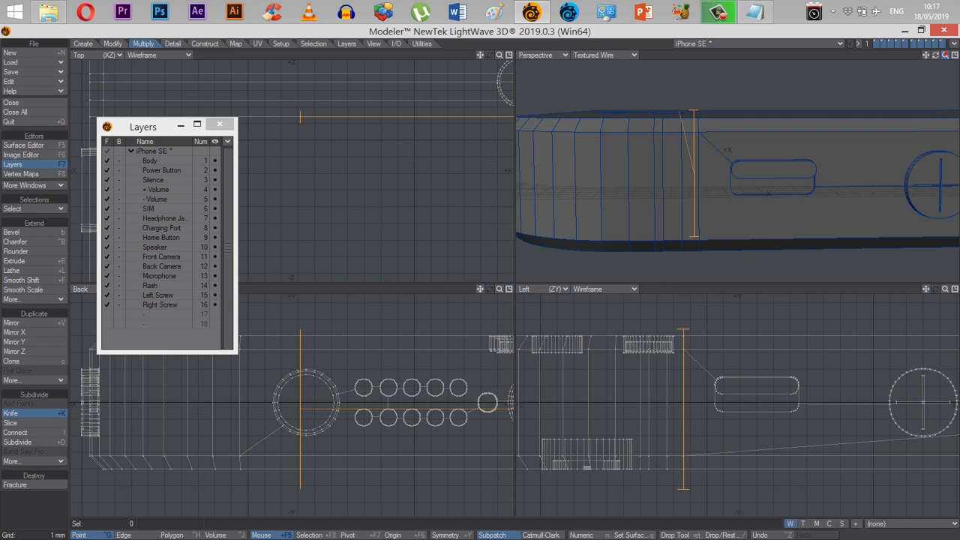
{"action": "left_click", "coordinate": [10, 413]}
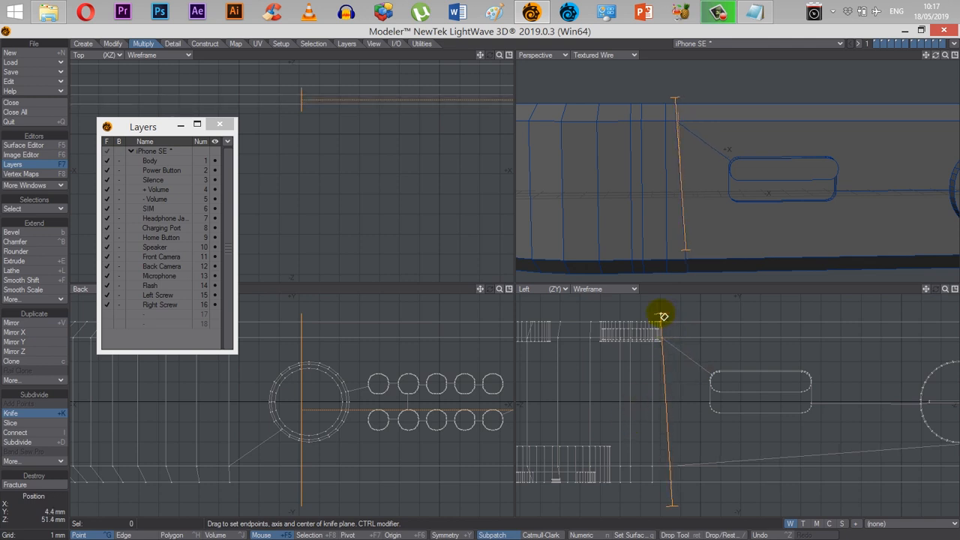
{"action": "left_click_drag", "start_coordinate": [659, 315], "coordinate": [666, 508]}
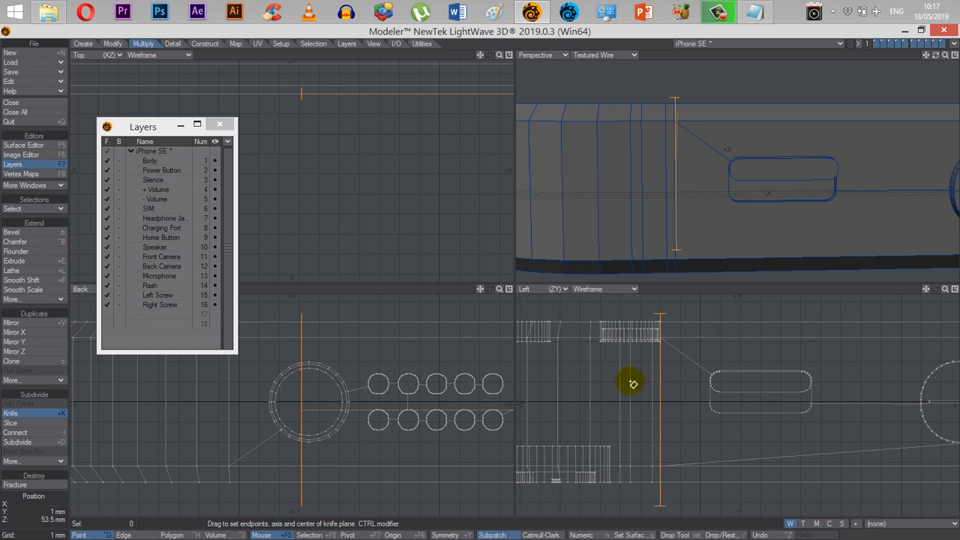
{"action": "mouse_move", "coordinate": [668, 323]}
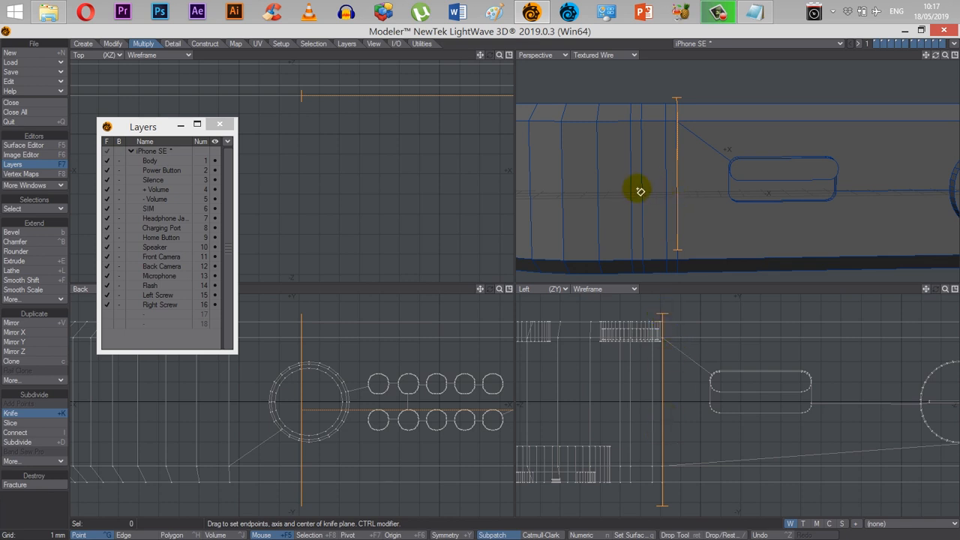
{"action": "mouse_move", "coordinate": [687, 237]}
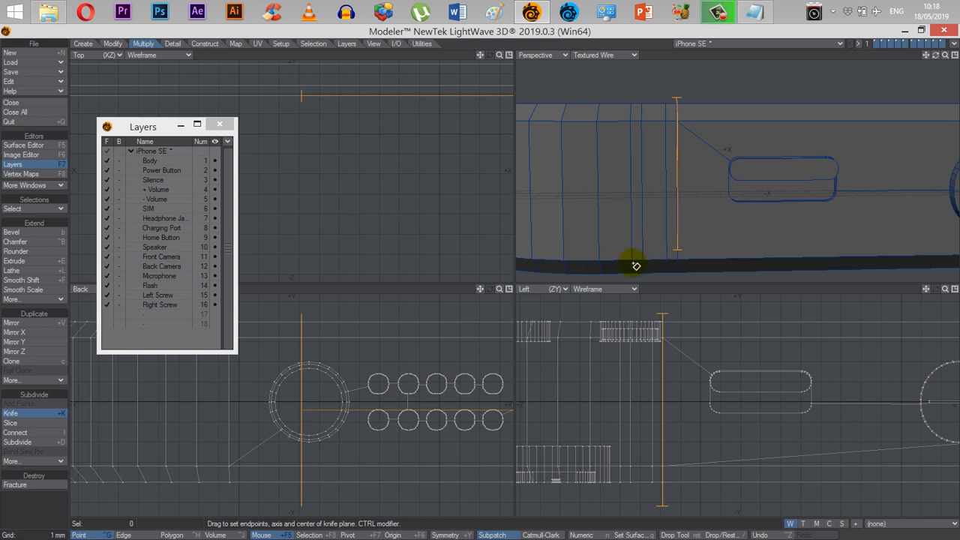
{"action": "mouse_move", "coordinate": [656, 291]}
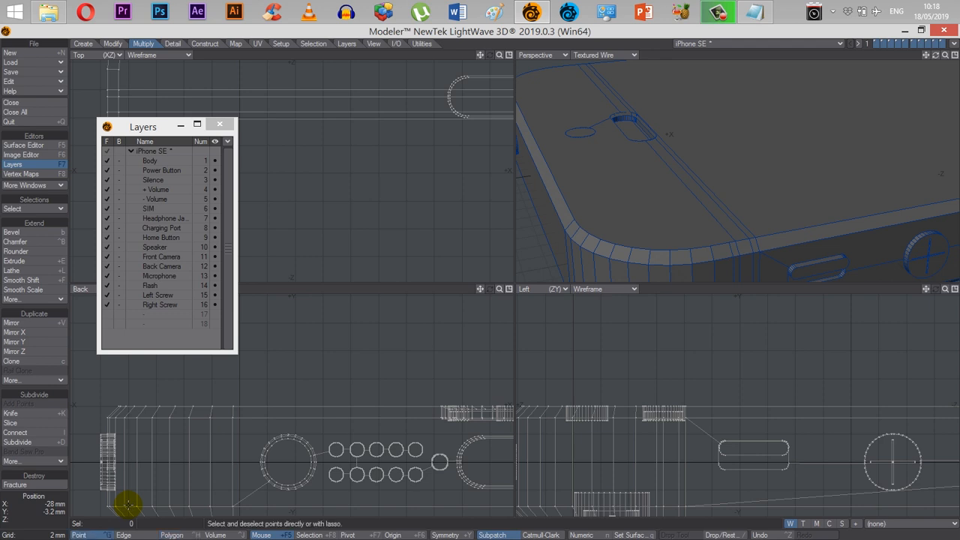
- Select the large top face polygon and the thin strips beside the hole and edge
{"action": "left_click", "coordinate": [123, 535]}
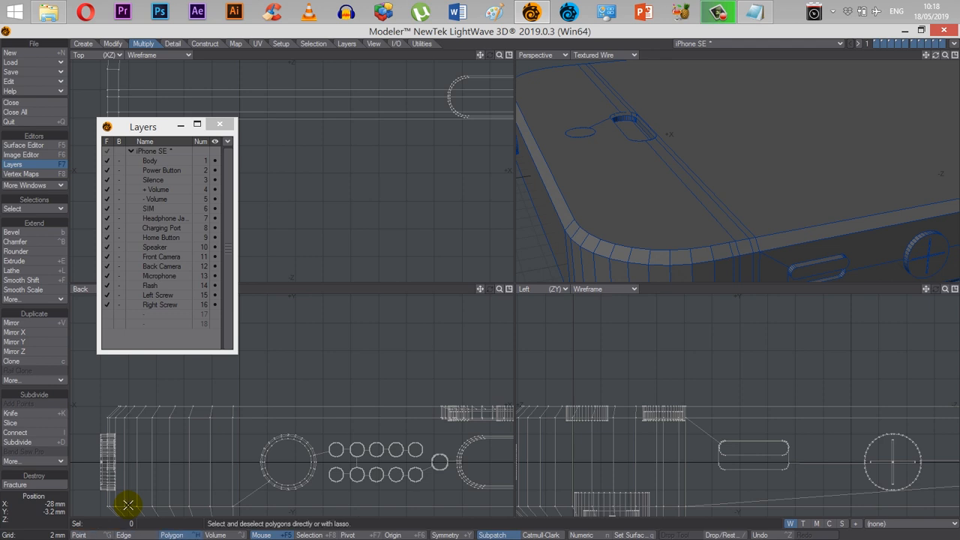
{"action": "mouse_move", "coordinate": [775, 151]}
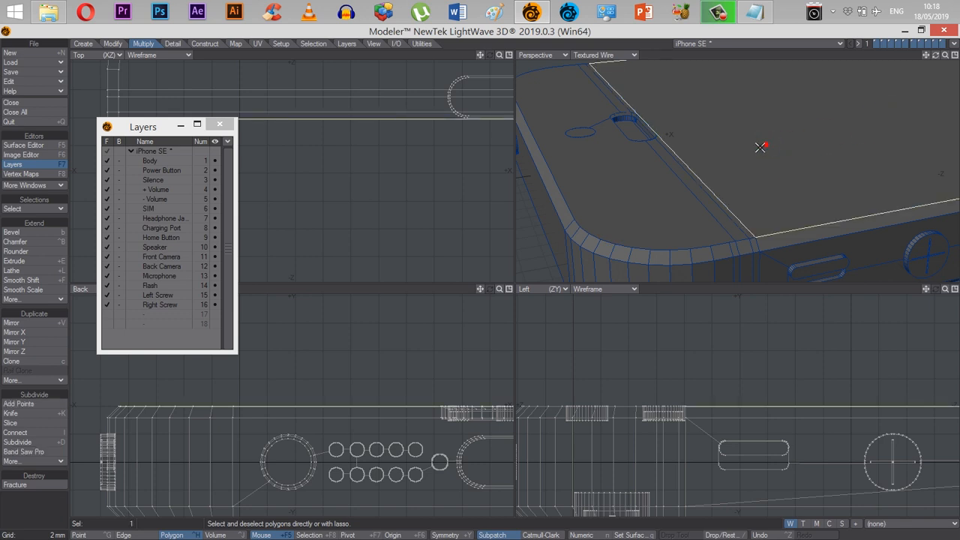
{"action": "mouse_move", "coordinate": [838, 171]}
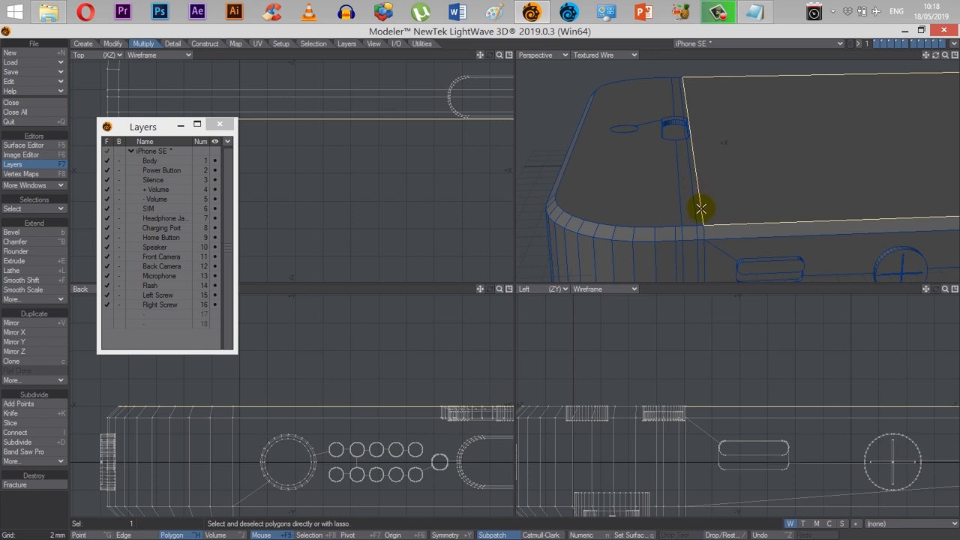
{"action": "mouse_move", "coordinate": [785, 147]}
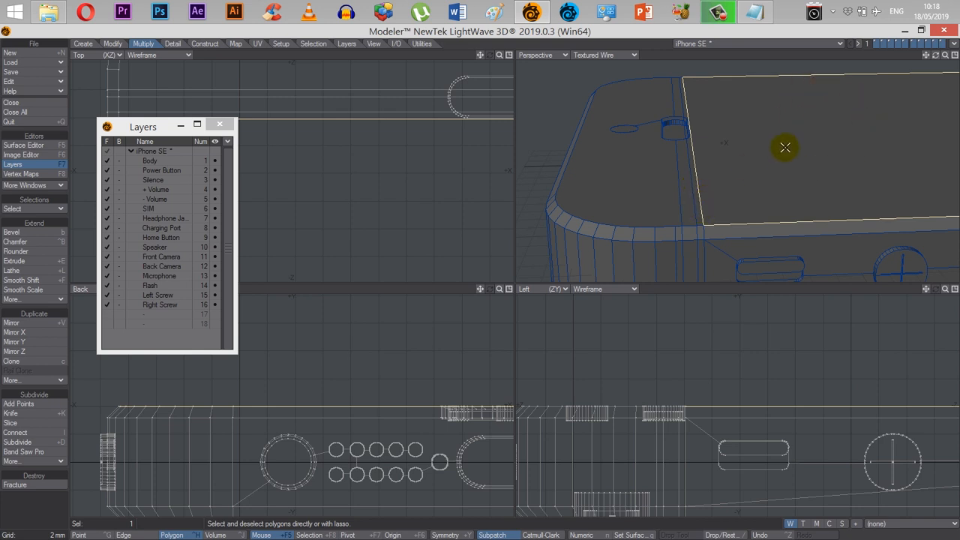
{"action": "mouse_move", "coordinate": [768, 143]}
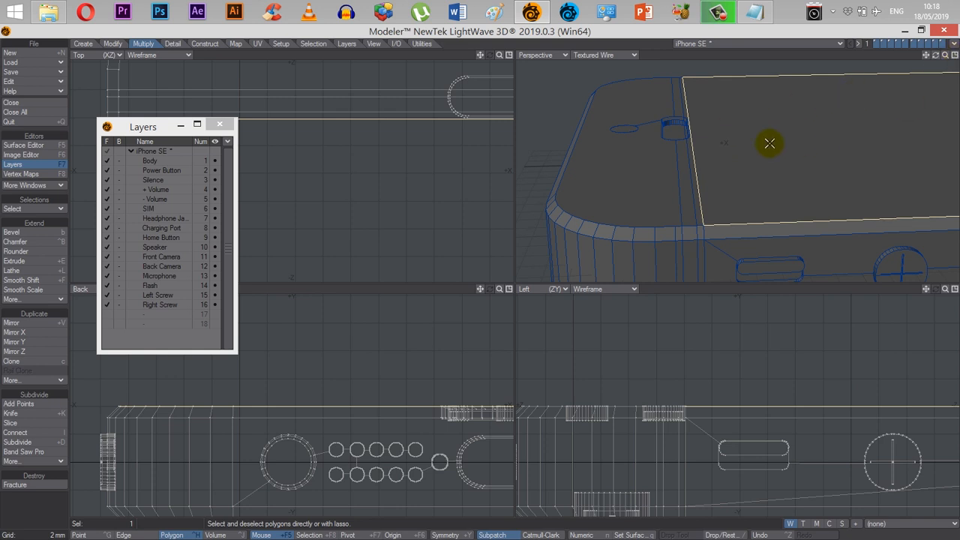
{"action": "mouse_move", "coordinate": [697, 195]}
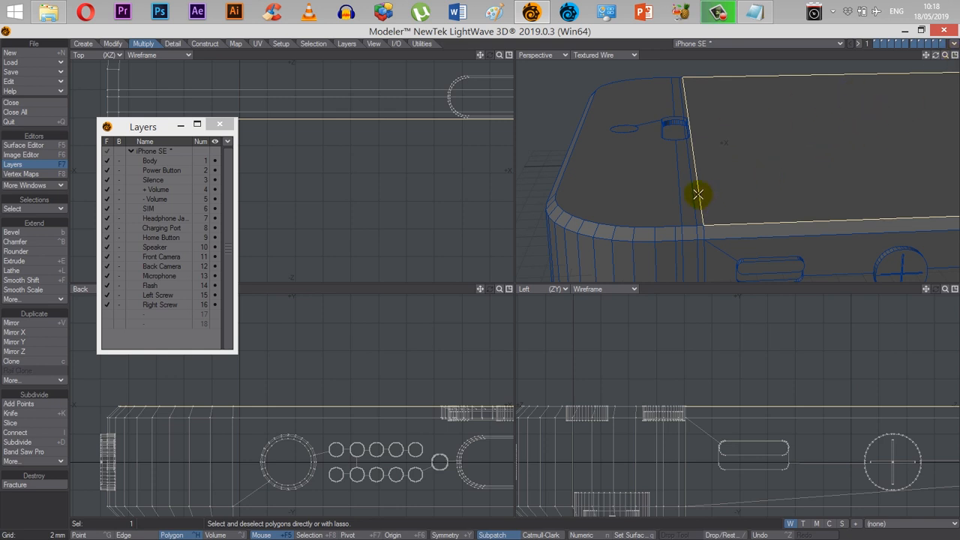
{"action": "left_click", "coordinate": [697, 195]}
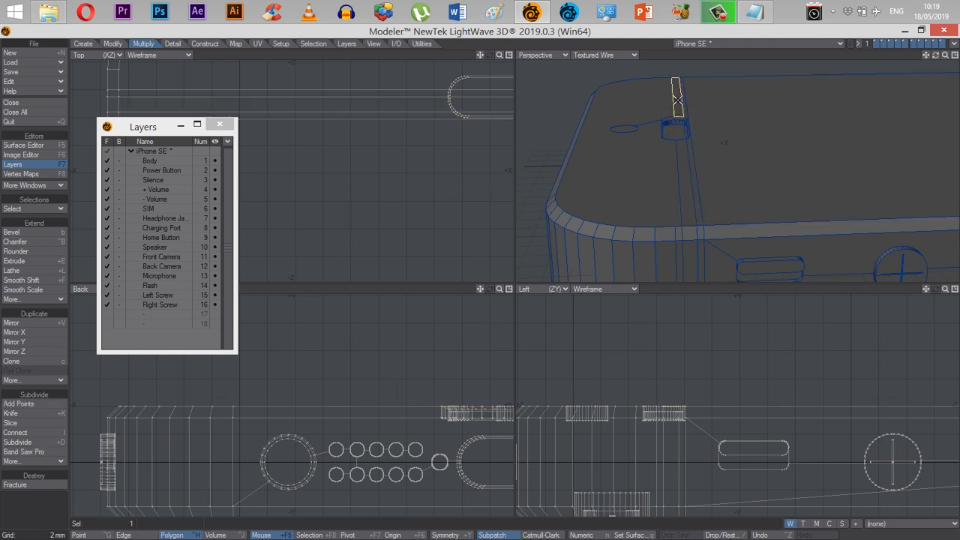
{"action": "left_click", "coordinate": [714, 163]}
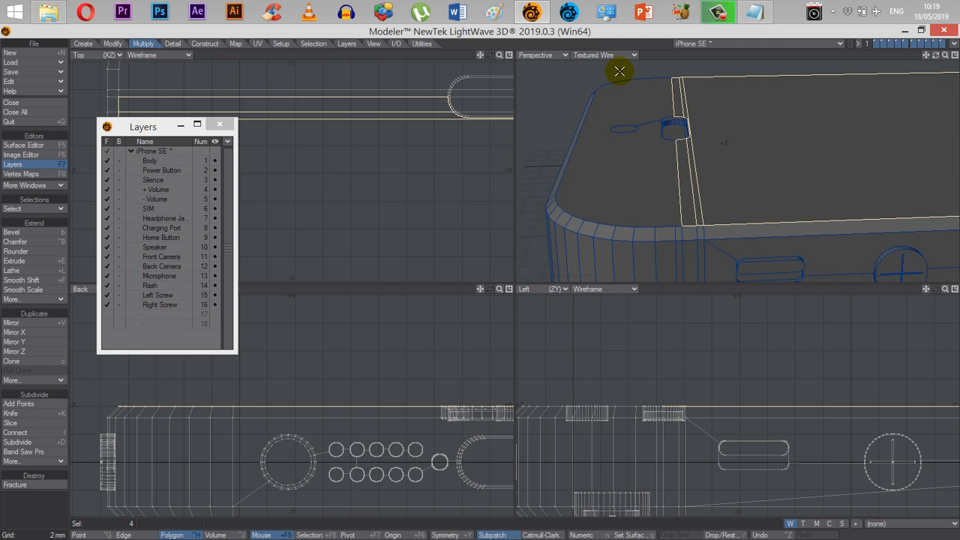
{"action": "left_click", "coordinate": [112, 44]}
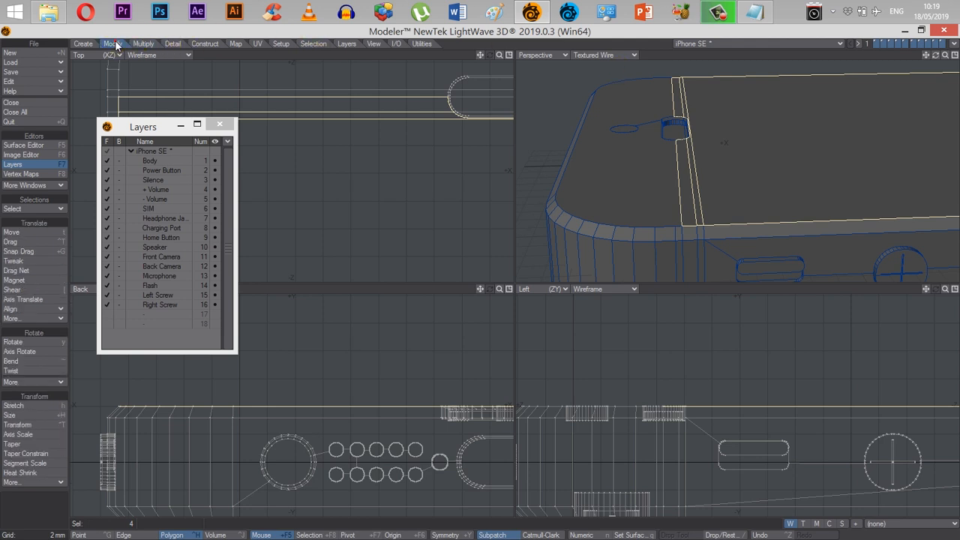
- Bring up the Detail tab's polygon merging tools
{"action": "left_click", "coordinate": [173, 44]}
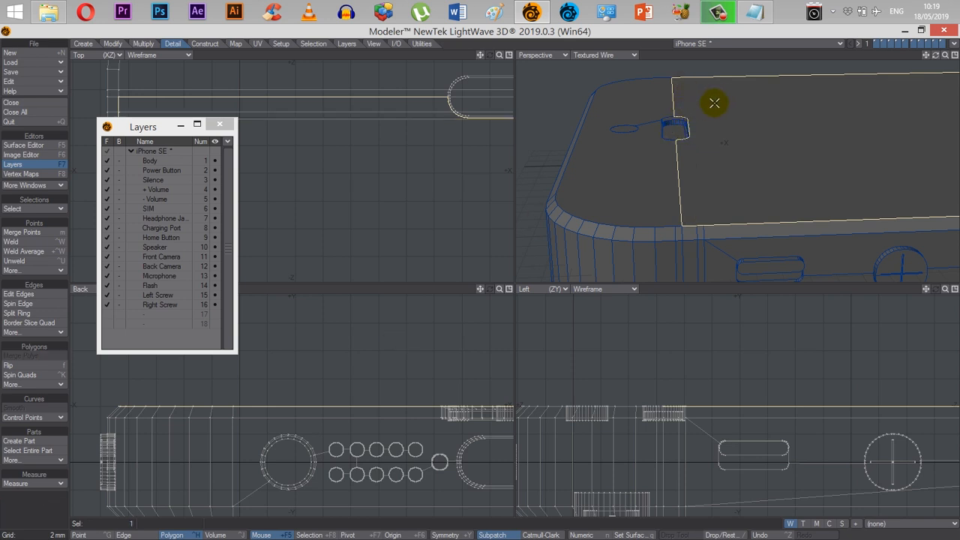
{"action": "mouse_move", "coordinate": [810, 146]}
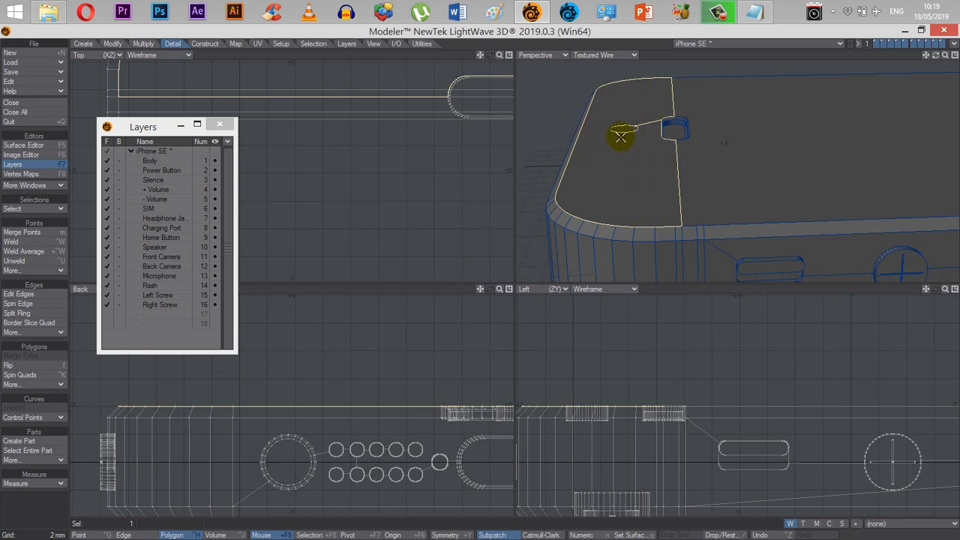
{"action": "mouse_move", "coordinate": [765, 183]}
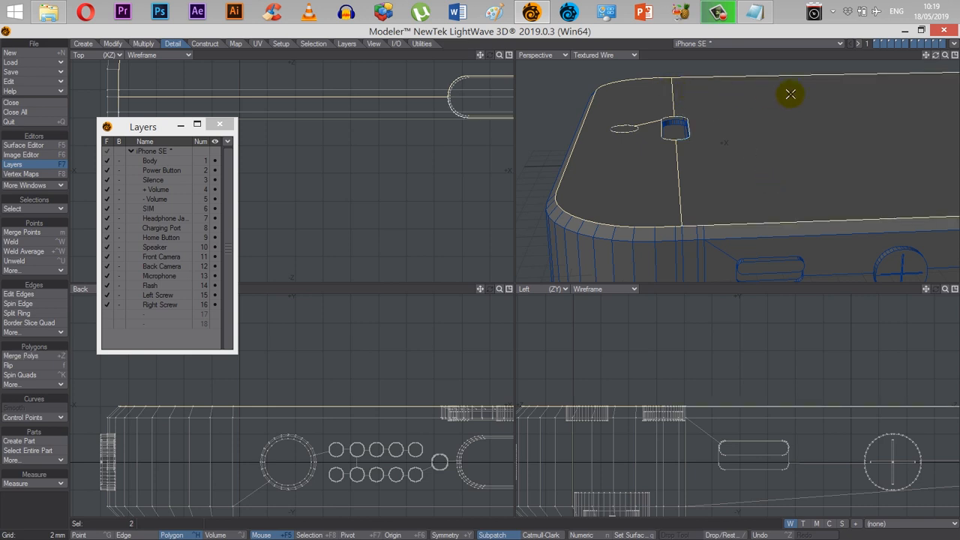
{"action": "mouse_move", "coordinate": [762, 152]}
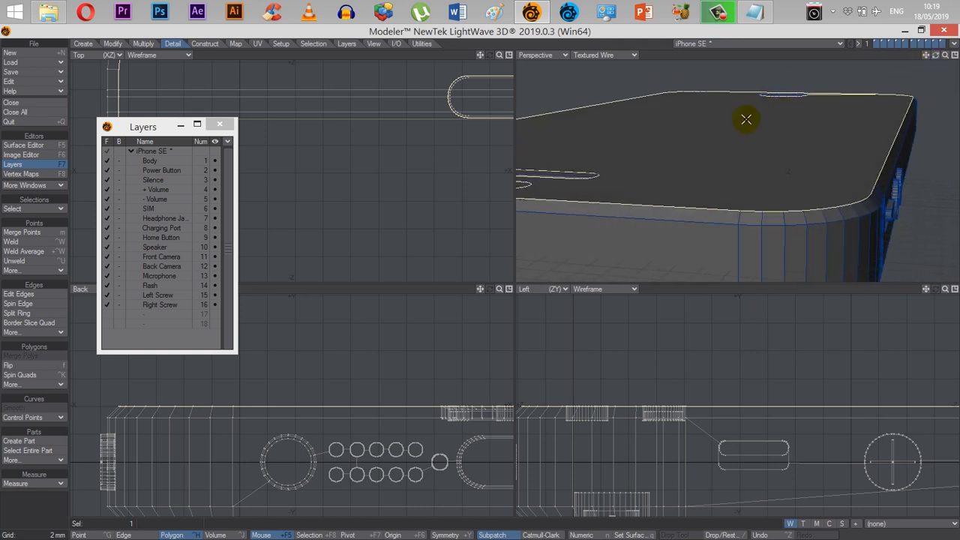
{"action": "mouse_move", "coordinate": [691, 176]}
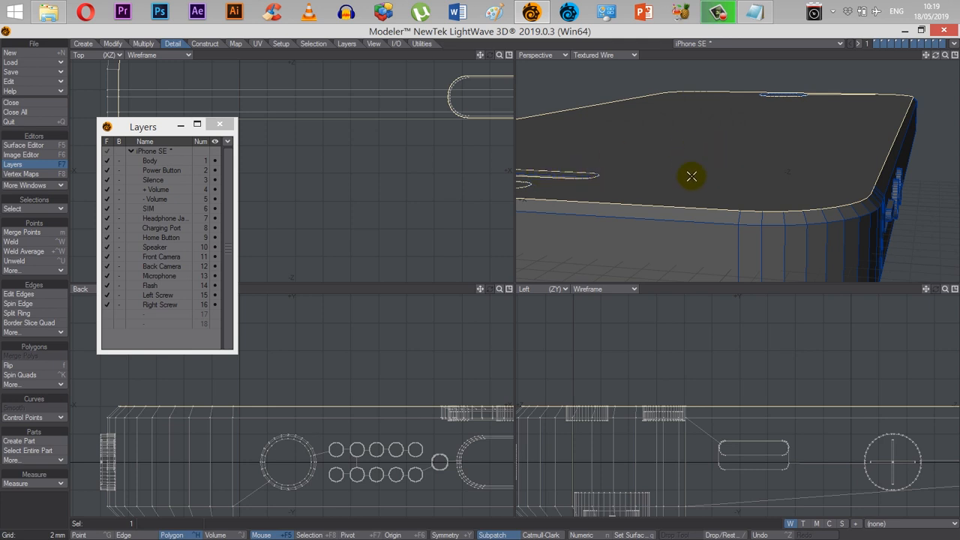
{"action": "mouse_move", "coordinate": [790, 136]}
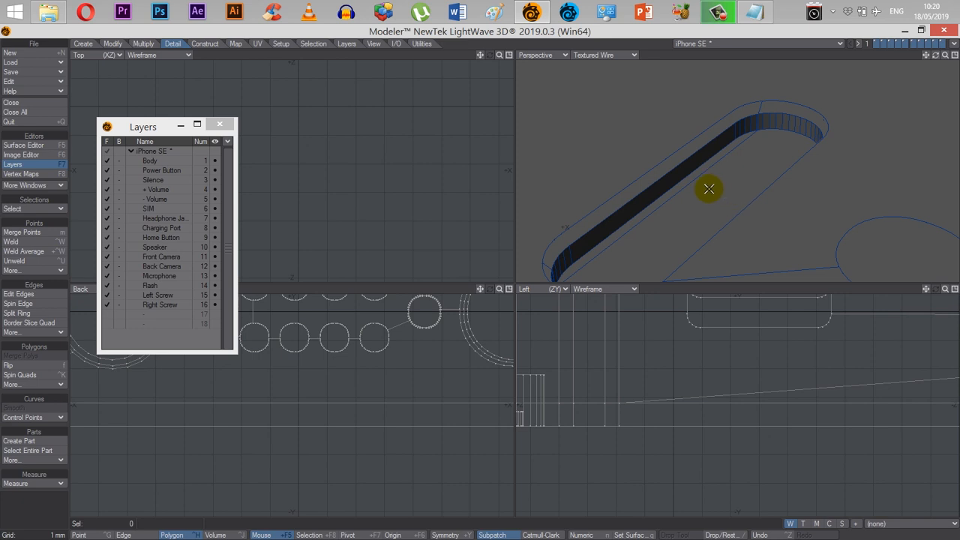
{"action": "left_click", "coordinate": [683, 181]}
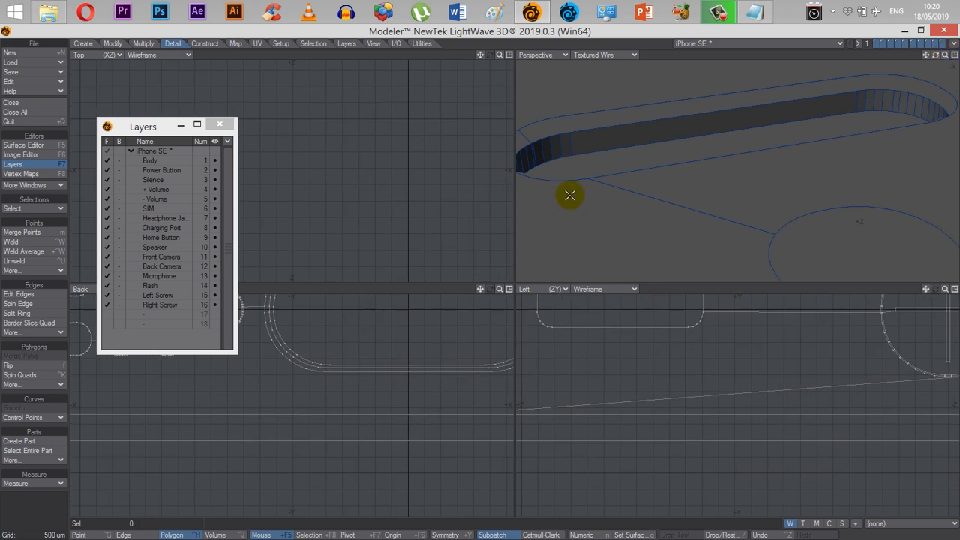
{"action": "mouse_move", "coordinate": [533, 170]}
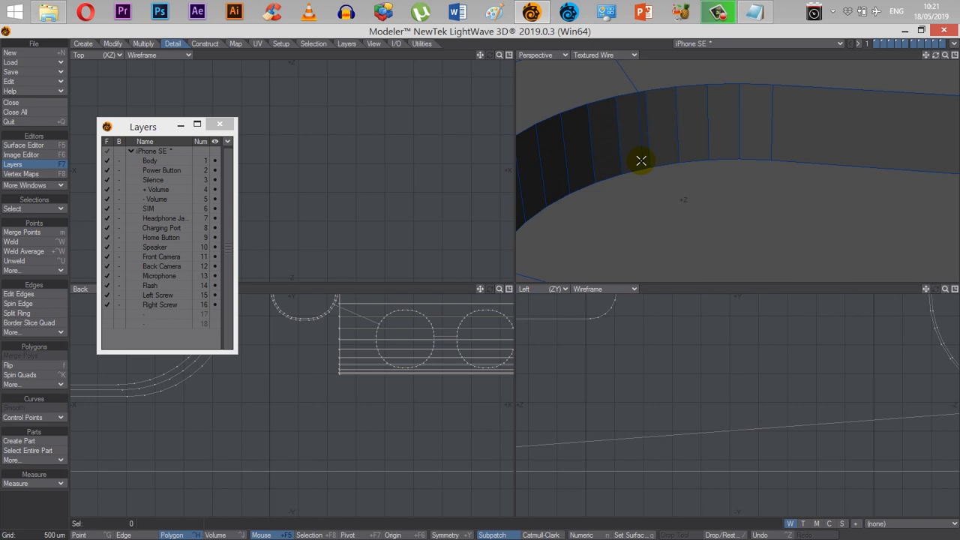
{"action": "mouse_move", "coordinate": [644, 126]}
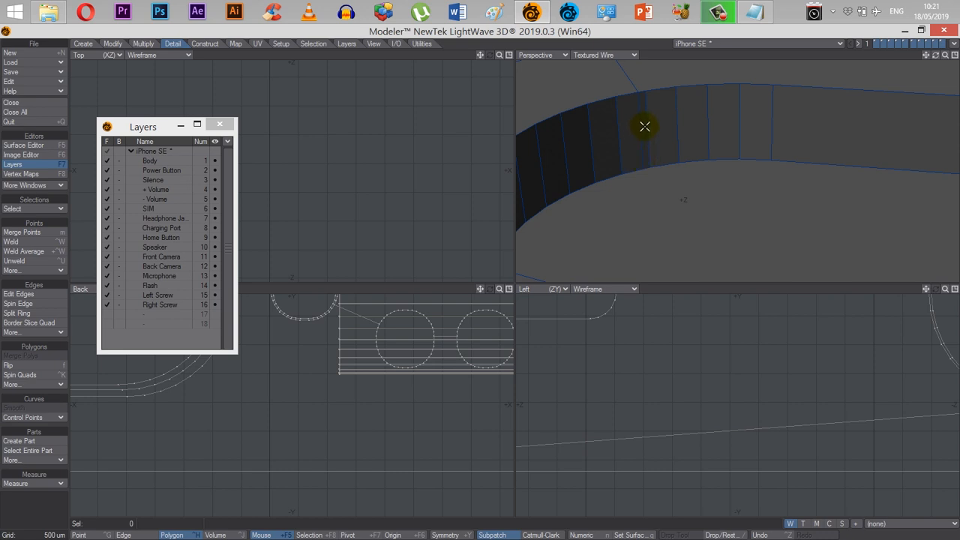
{"action": "left_click", "coordinate": [634, 135]}
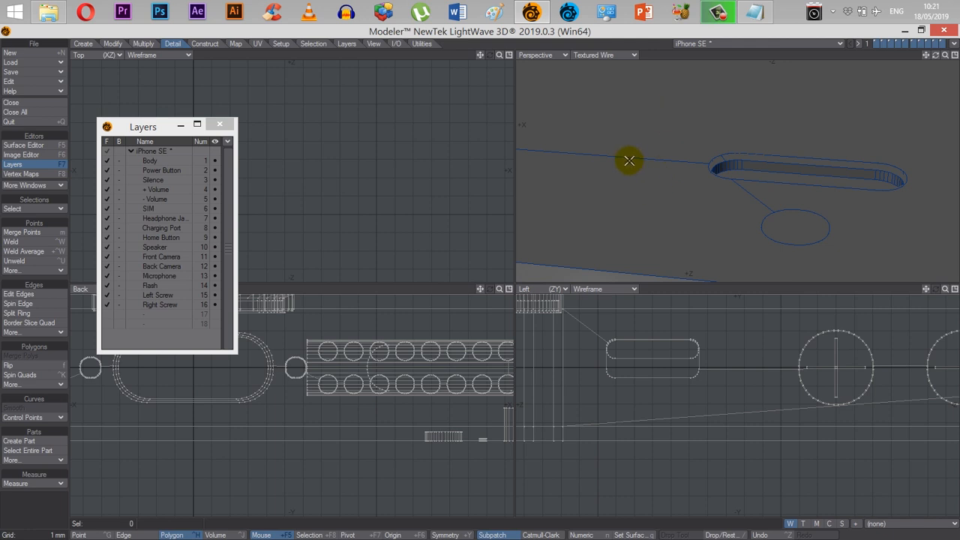
{"action": "mouse_move", "coordinate": [649, 179]}
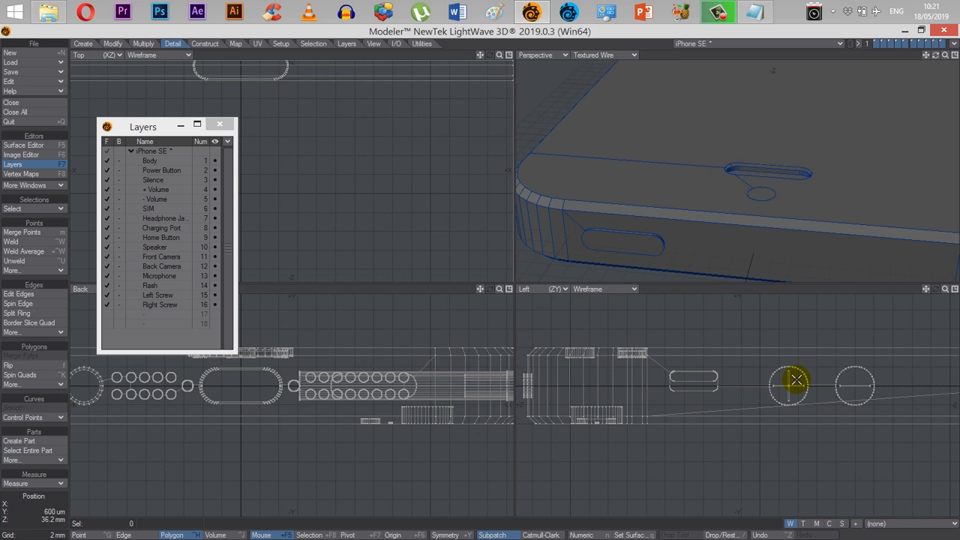
{"action": "mouse_move", "coordinate": [927, 64]}
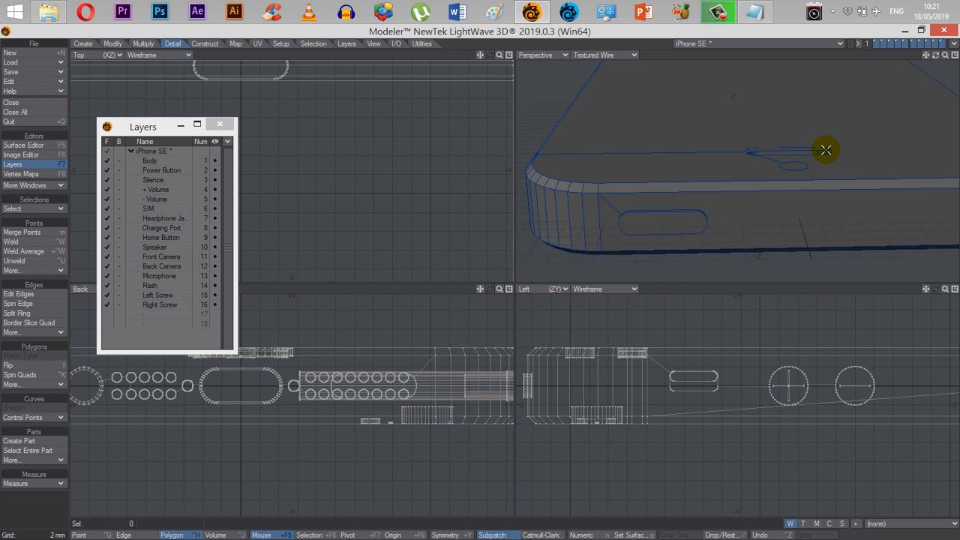
{"action": "mouse_move", "coordinate": [914, 92]}
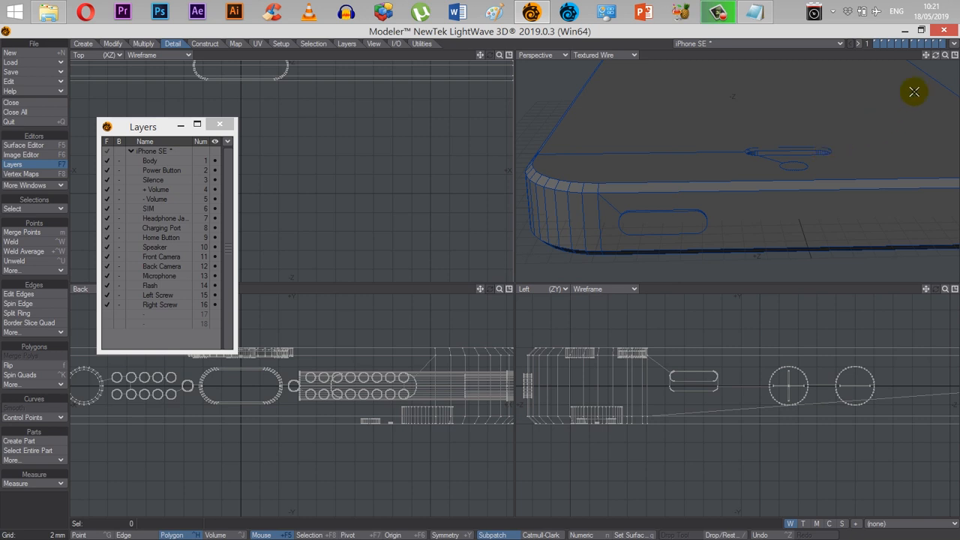
{"action": "mouse_move", "coordinate": [605, 202]}
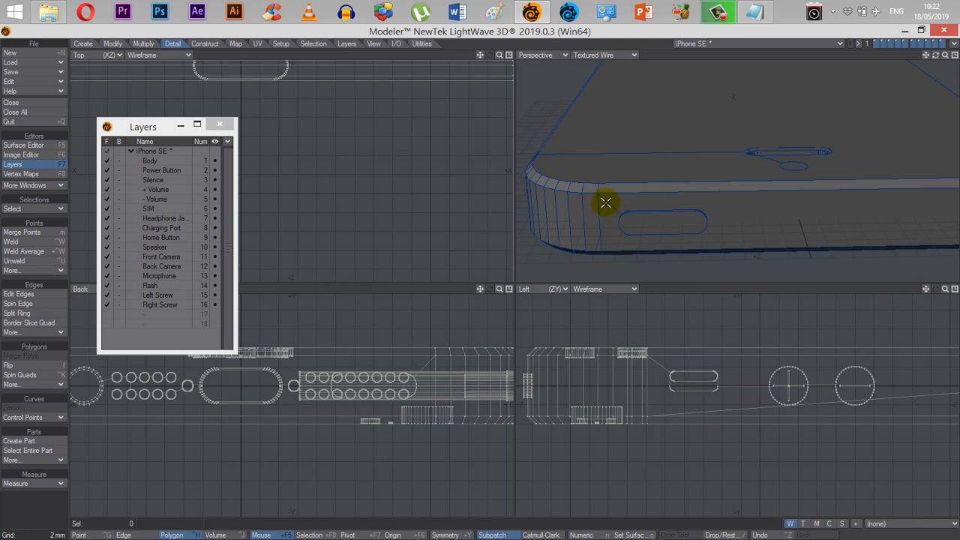
{"action": "left_click", "coordinate": [606, 201]}
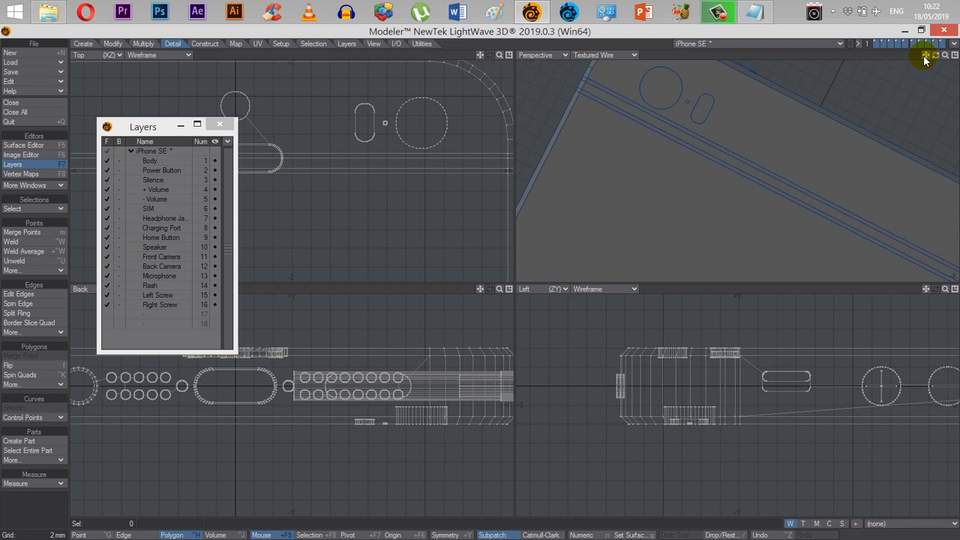
{"action": "left_click", "coordinate": [740, 144]}
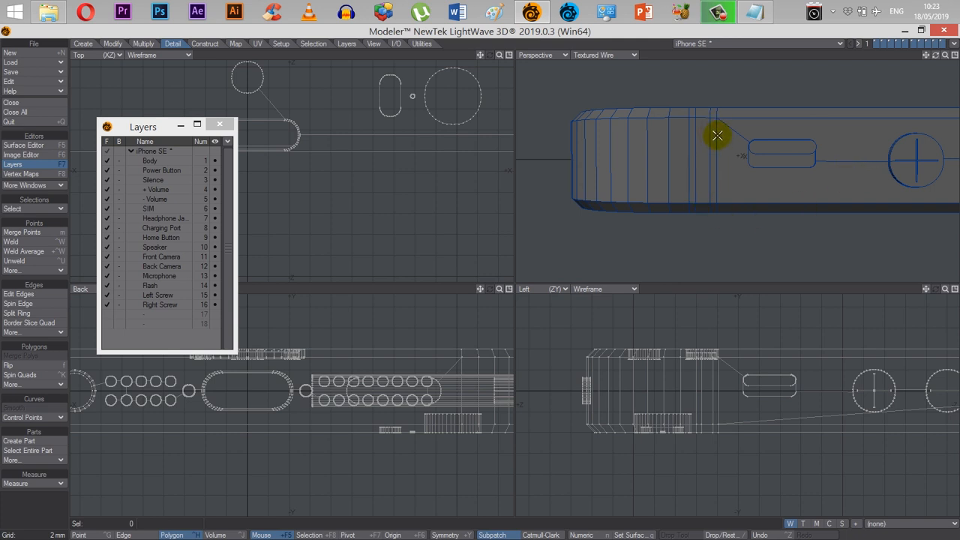
{"action": "mouse_move", "coordinate": [714, 159]}
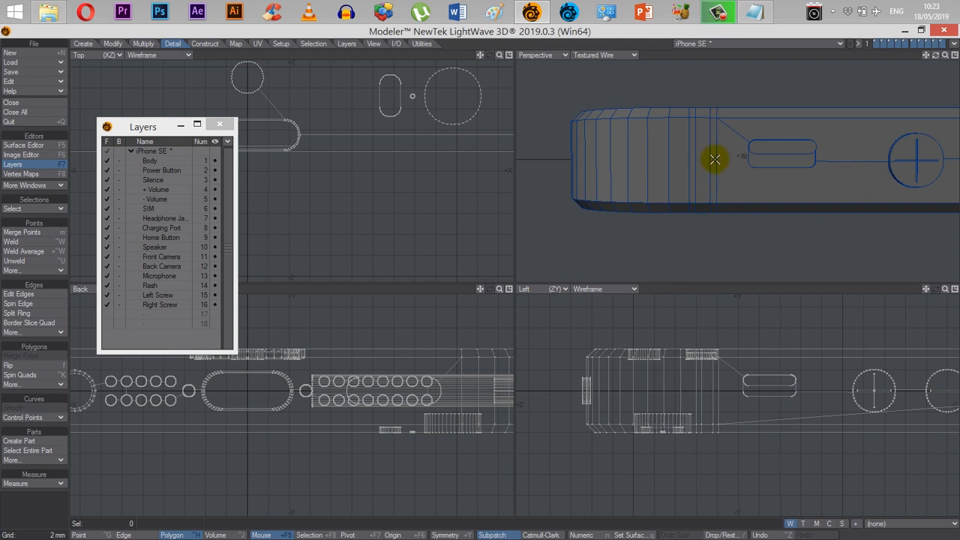
{"action": "mouse_move", "coordinate": [712, 112]}
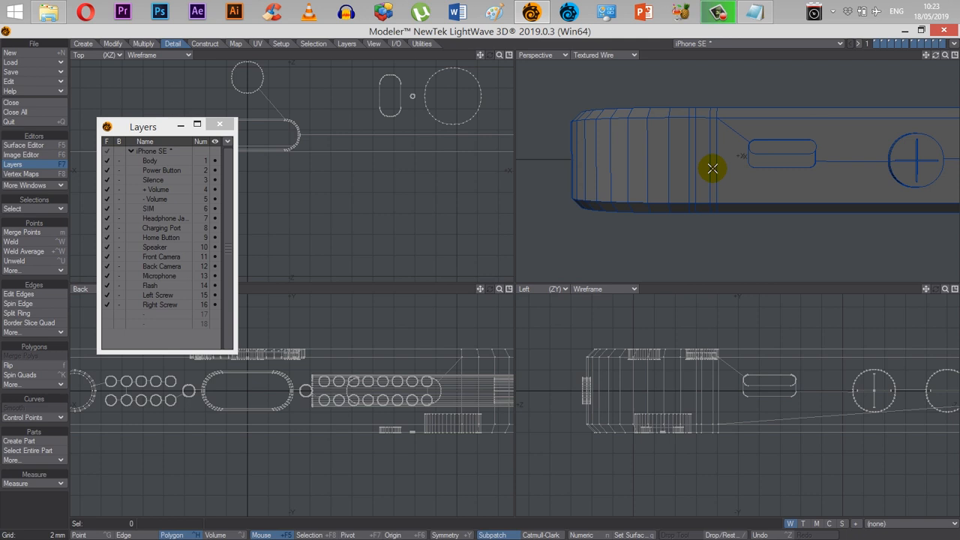
{"action": "mouse_move", "coordinate": [785, 206]}
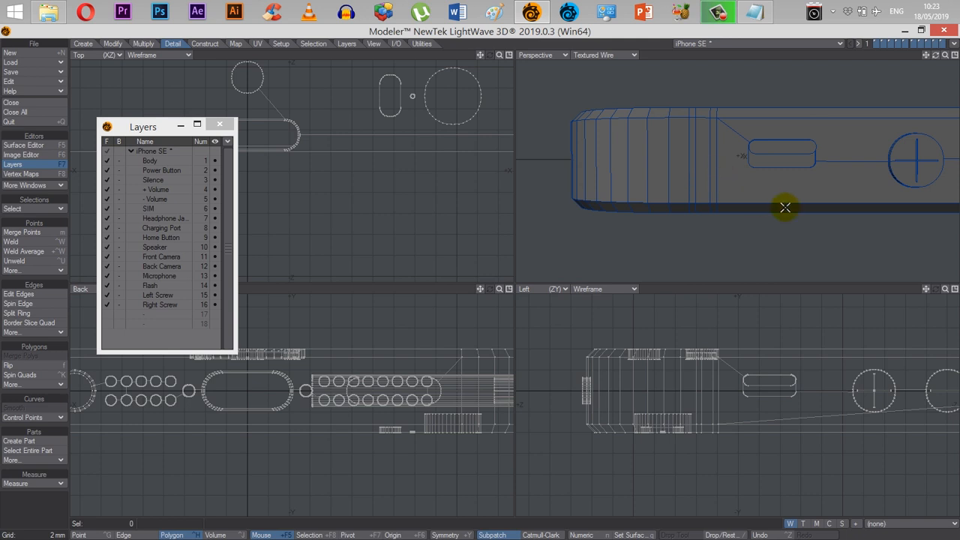